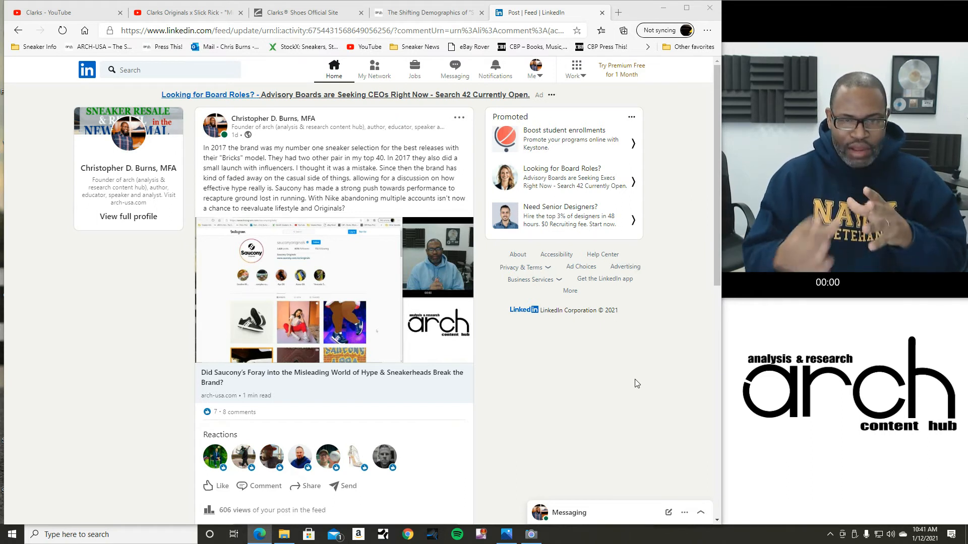
Revisit the LinkedIn post's comments, then open and scroll the ARCH-USA sneakerhead demographics article.
{"action": "scroll", "scroll_direction": "down", "scroll_amount": 3}
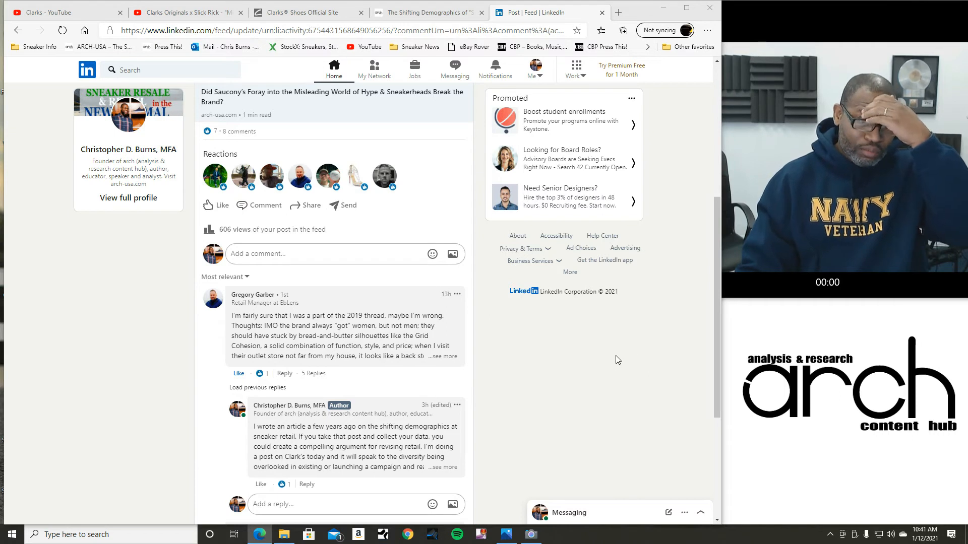
{"action": "left_click", "coordinate": [428, 12]}
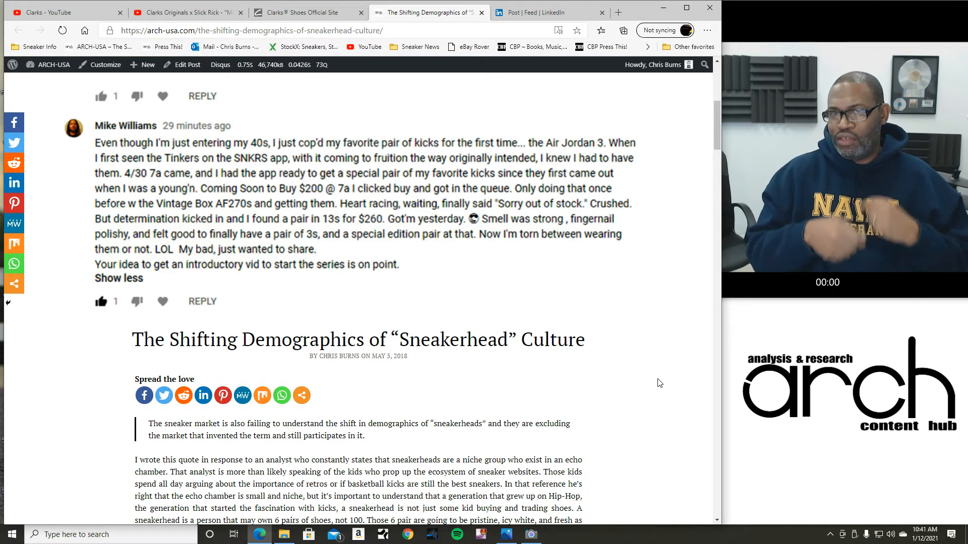
{"action": "left_click", "coordinate": [548, 11]}
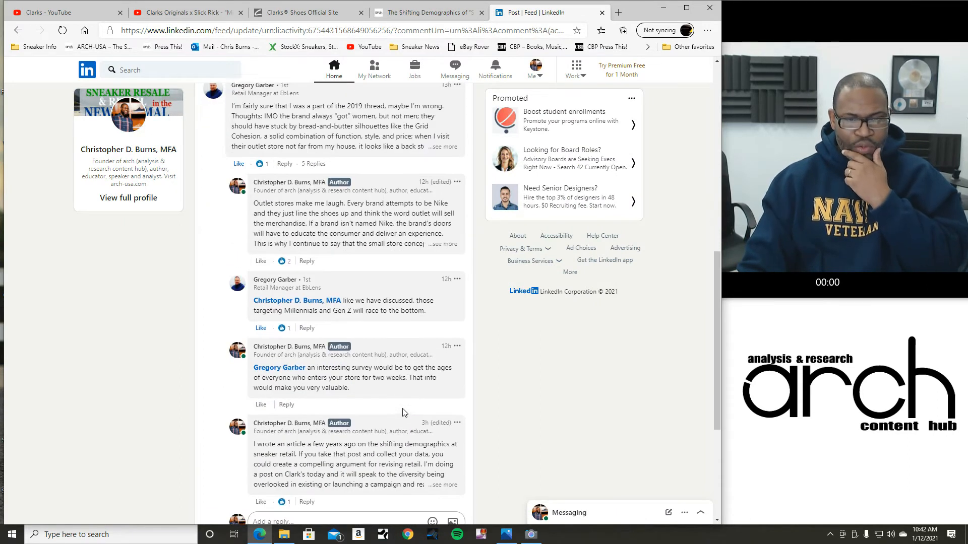
{"action": "scroll", "scroll_direction": "down", "scroll_amount": 3}
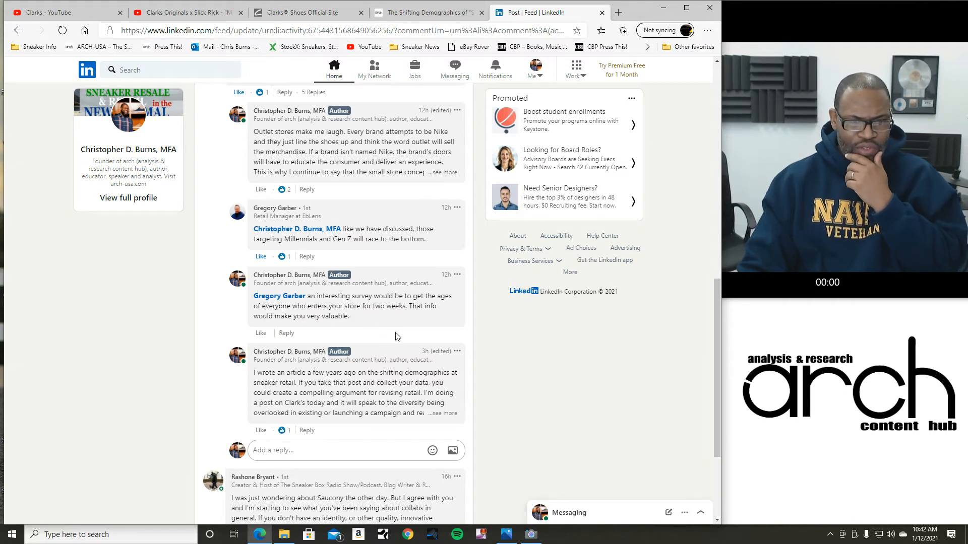
{"action": "scroll", "scroll_direction": "down", "scroll_amount": 3}
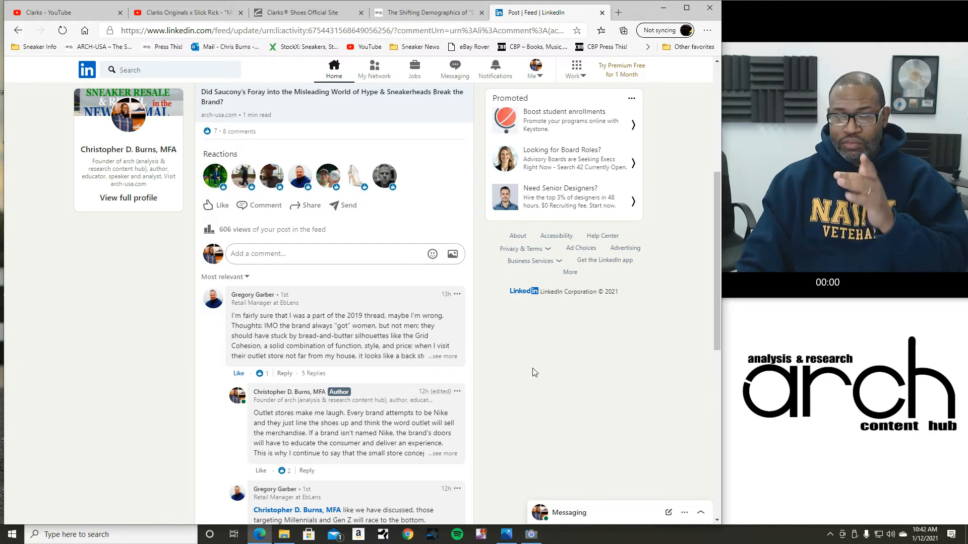
{"action": "left_click", "coordinate": [426, 12]}
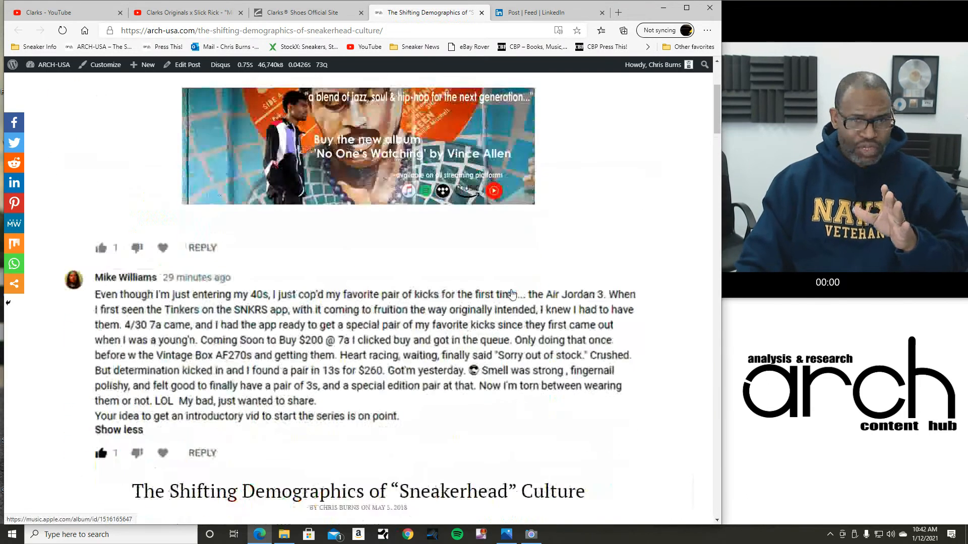
{"action": "scroll", "scroll_direction": "down", "scroll_amount": 3}
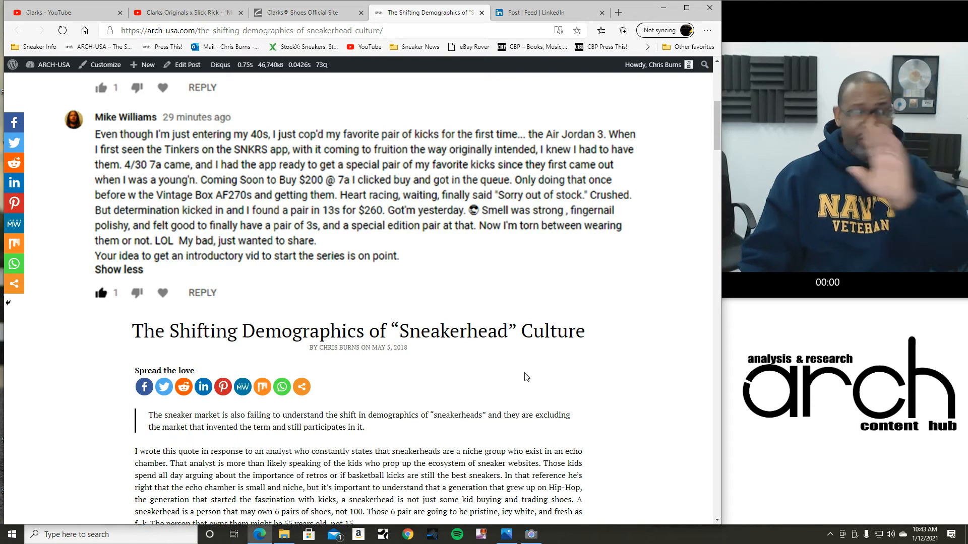
{"action": "mouse_move", "coordinate": [549, 379]}
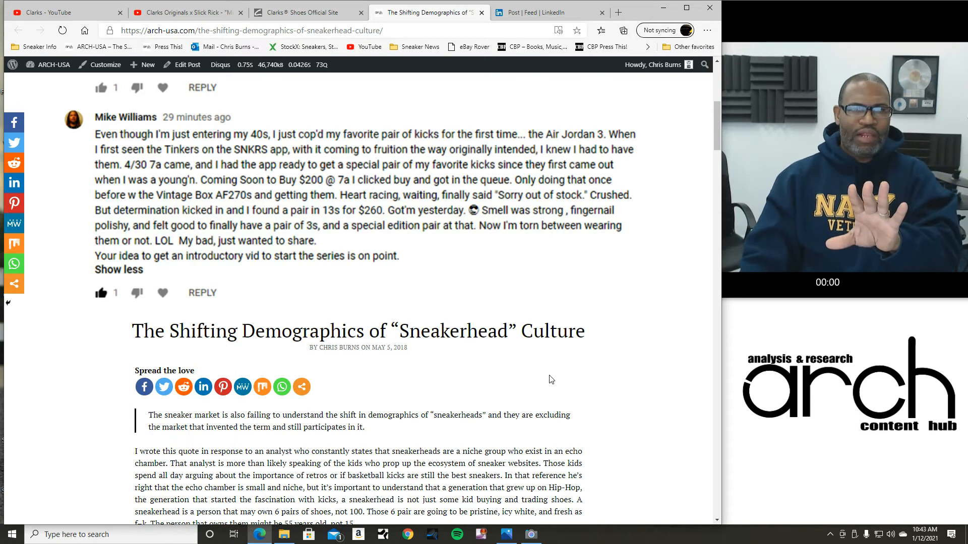
{"action": "mouse_move", "coordinate": [630, 319]}
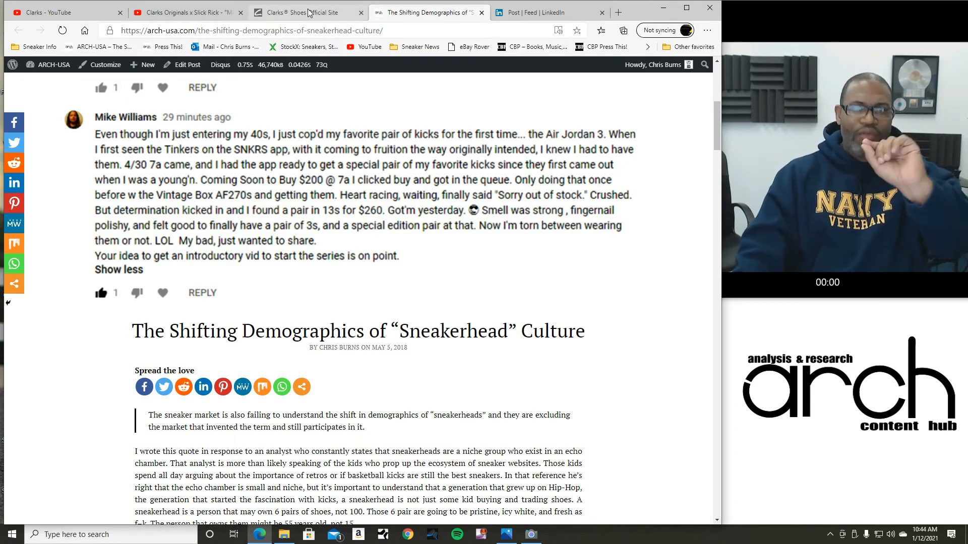
{"action": "mouse_move", "coordinate": [307, 11]}
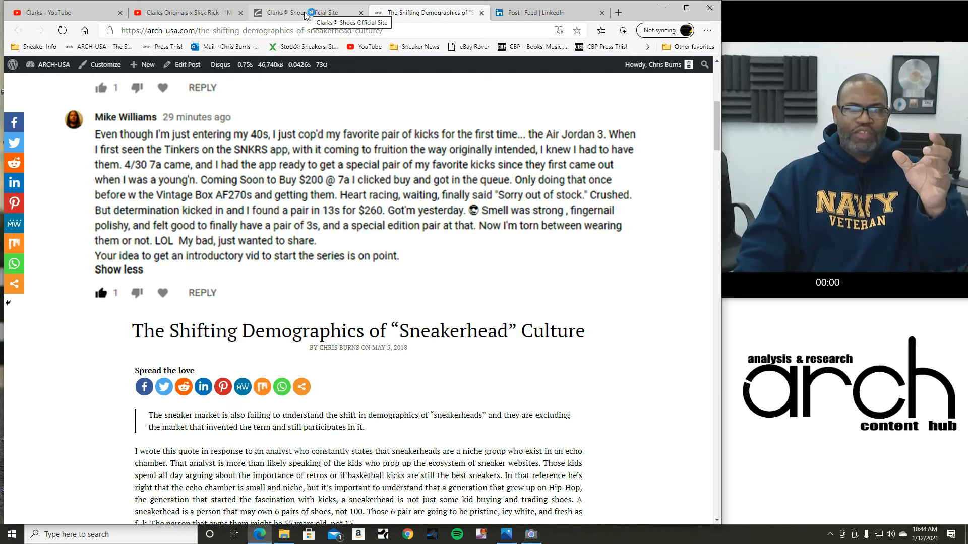
{"action": "left_click", "coordinate": [62, 11]}
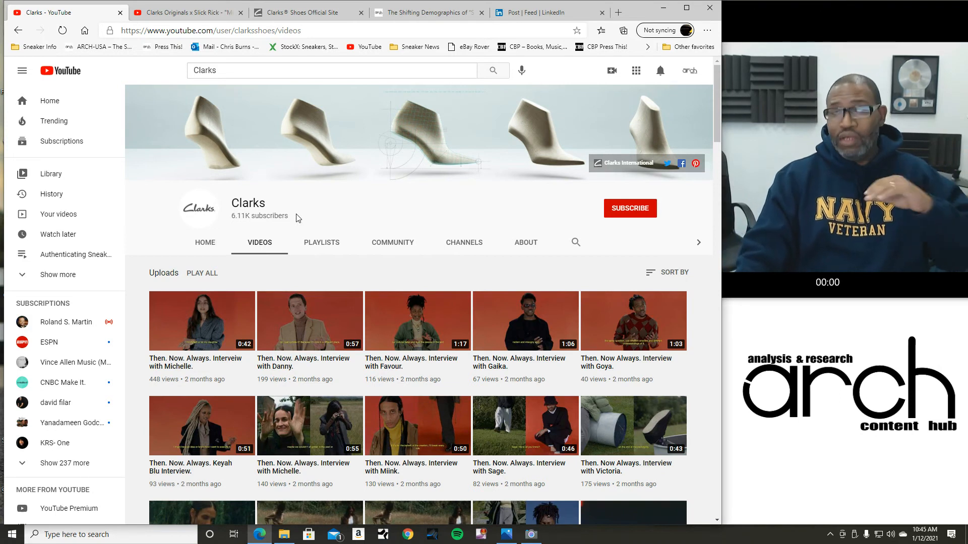
Select the 6.11K subscriber count on the Clarks channel's Videos page.
{"action": "double_click", "coordinate": [273, 216]}
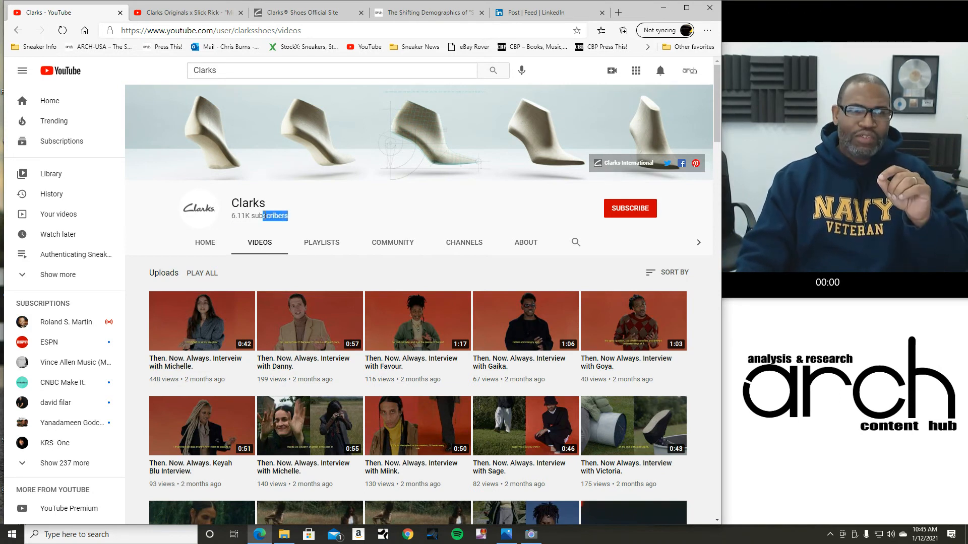
{"action": "mouse_move", "coordinate": [325, 297]}
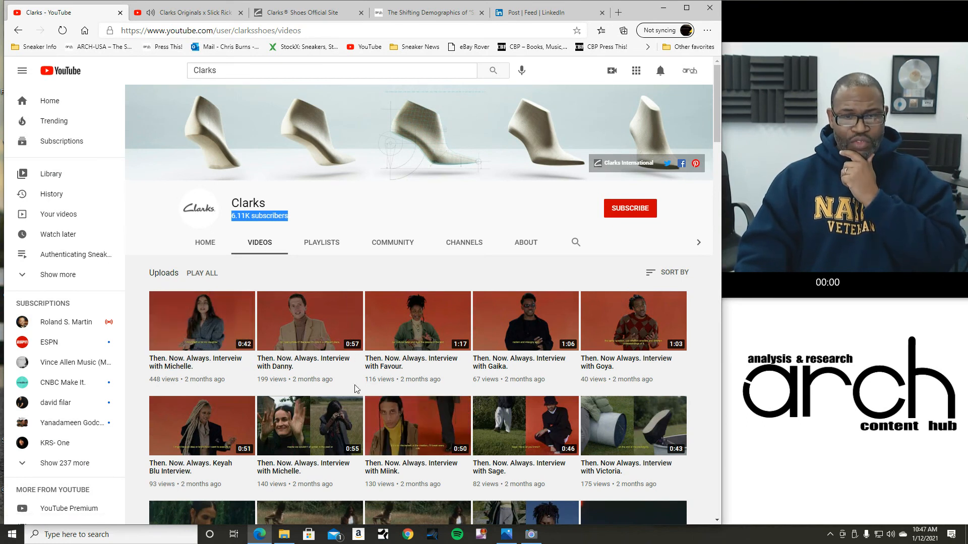
{"action": "scroll", "scroll_direction": "down", "scroll_amount": 3}
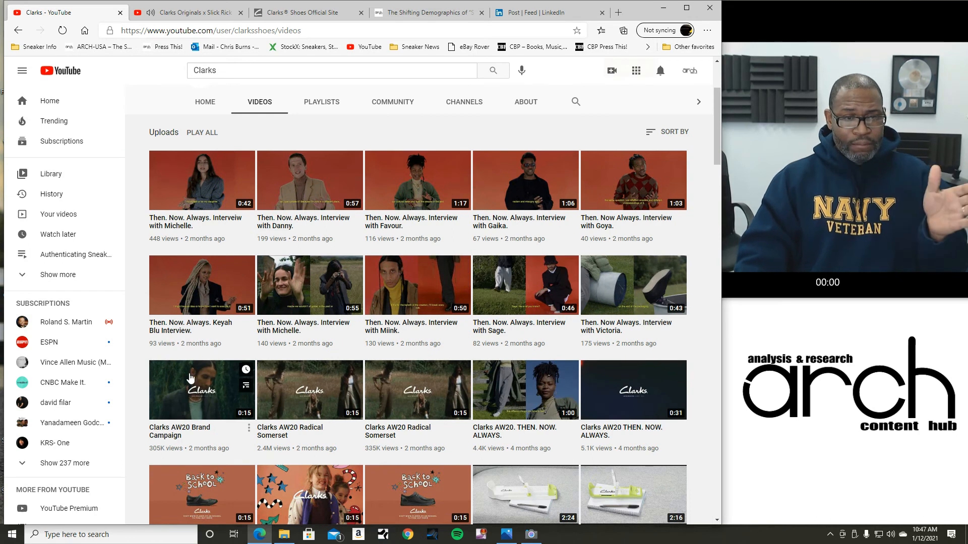
{"action": "mouse_move", "coordinate": [355, 457]}
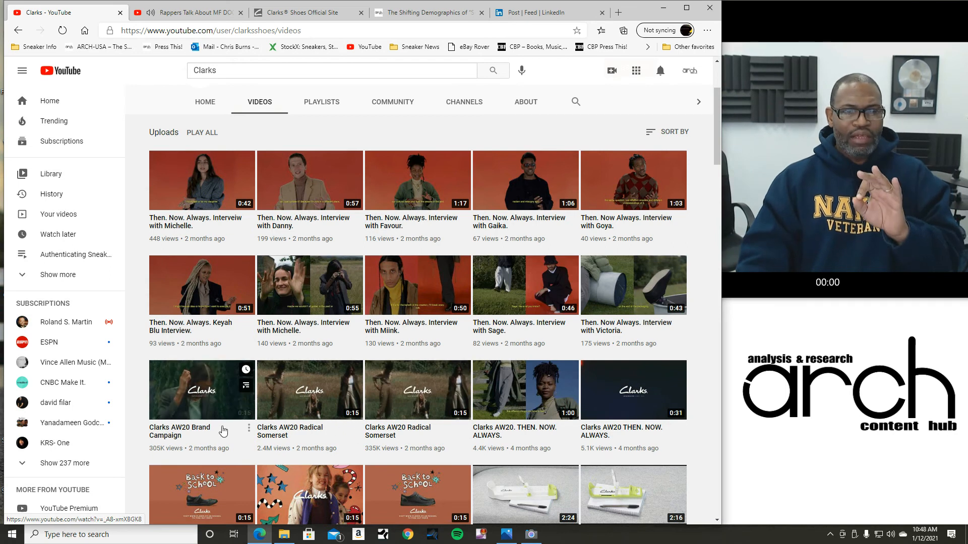
{"action": "mouse_move", "coordinate": [284, 430]}
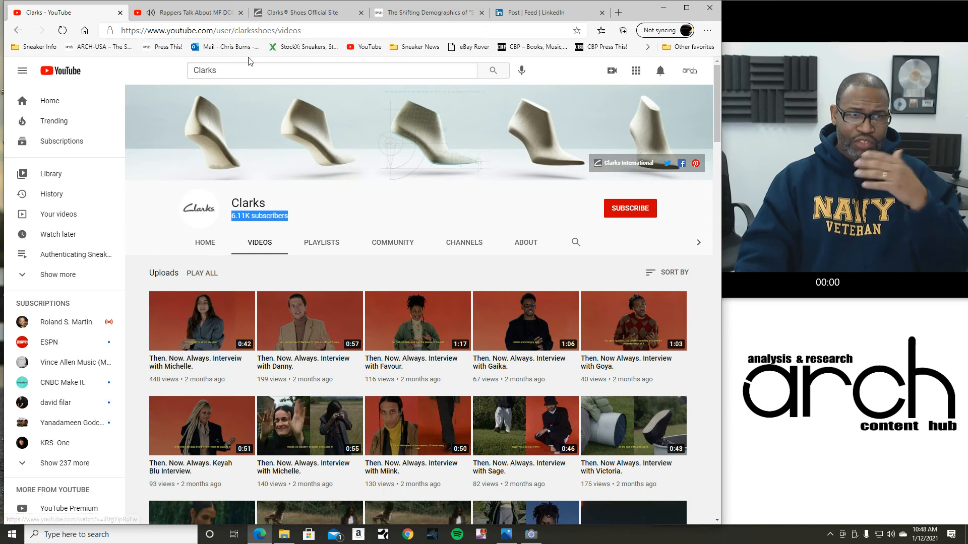
Switch to the Clarks Originals x Slick Rick "Mind, Body, Sole" video.
{"action": "left_click", "coordinate": [185, 12]}
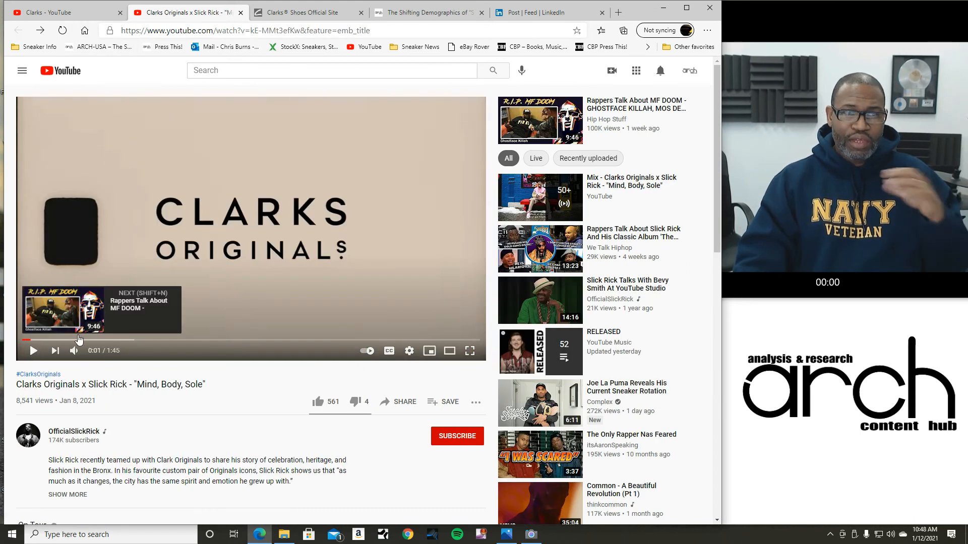
{"action": "mouse_move", "coordinate": [308, 12]}
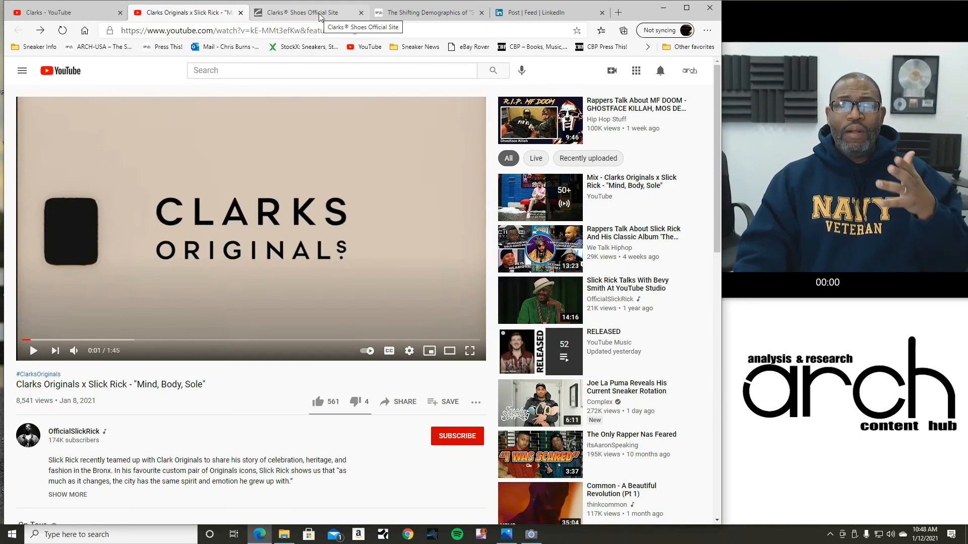
Search the Clarks official site for 'SLicks', which finds no matching results.
{"action": "left_click", "coordinate": [307, 12]}
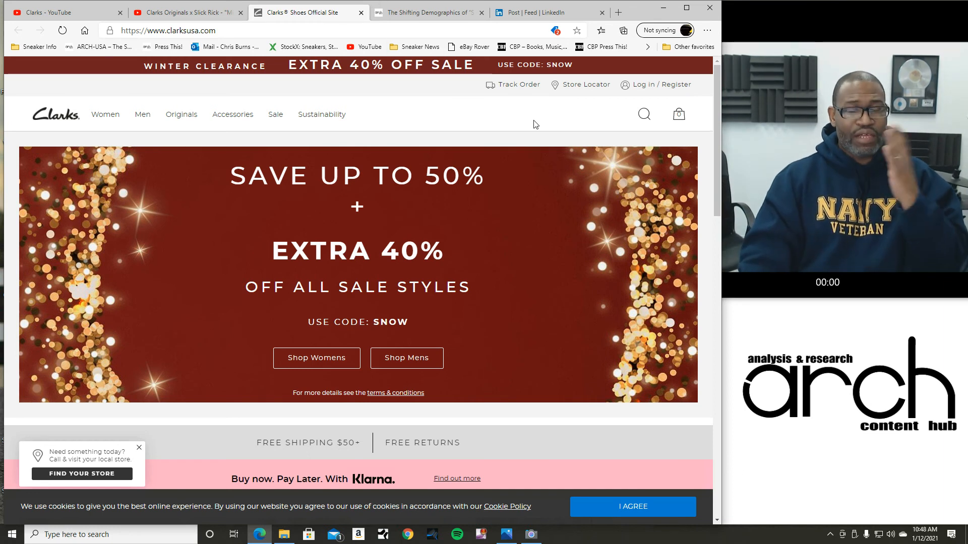
{"action": "left_click", "coordinate": [644, 115]}
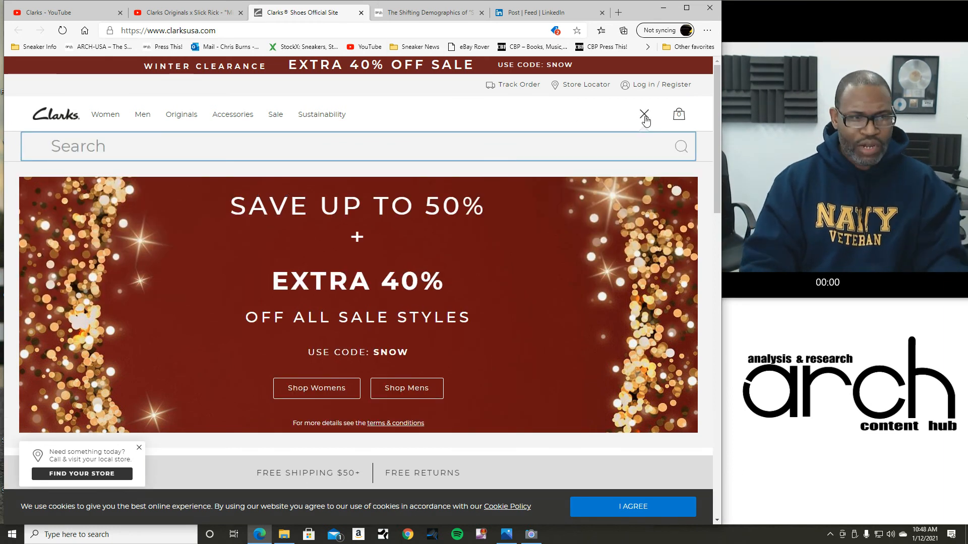
{"action": "type", "text": "SLicks"}
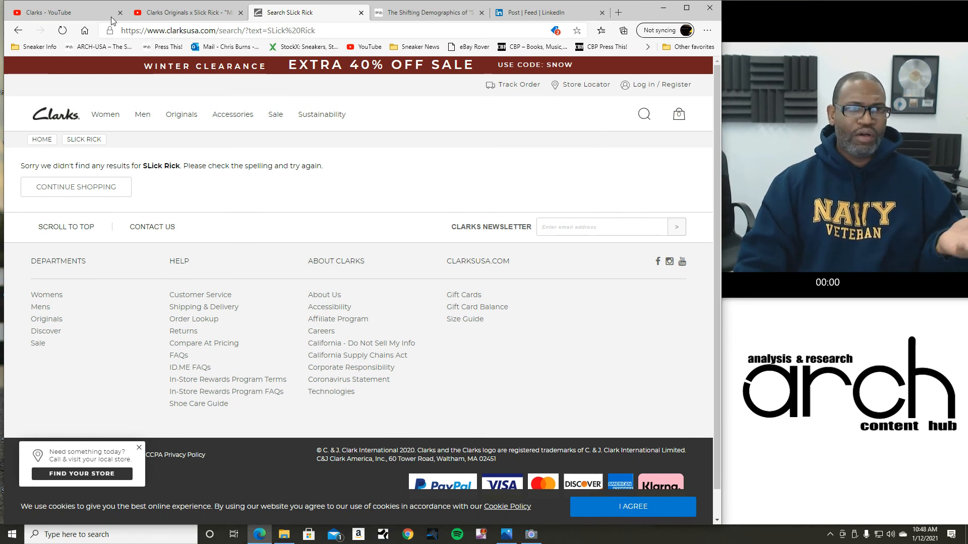
Go back to the Clarks YouTube channel's Videos page with 6.11K subscribers.
{"action": "left_click", "coordinate": [58, 12]}
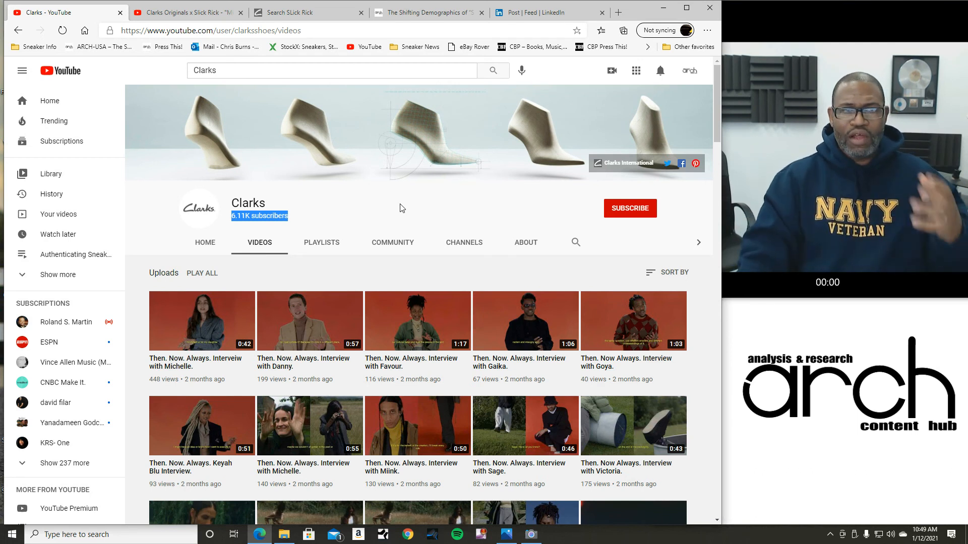
{"action": "mouse_move", "coordinate": [393, 372]}
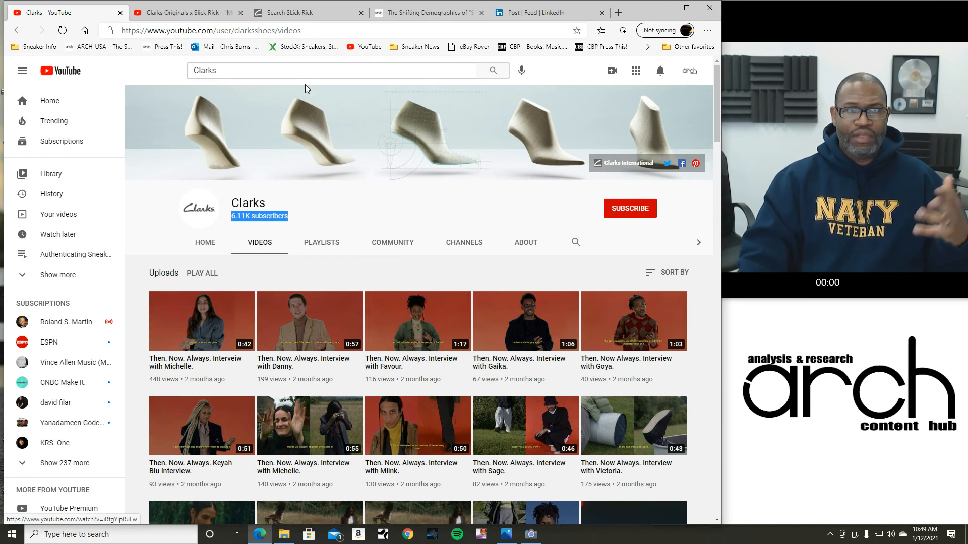
Return to the Slick Rick "Mind, Body, Sole" video showing 8,541 views.
{"action": "left_click", "coordinate": [185, 11]}
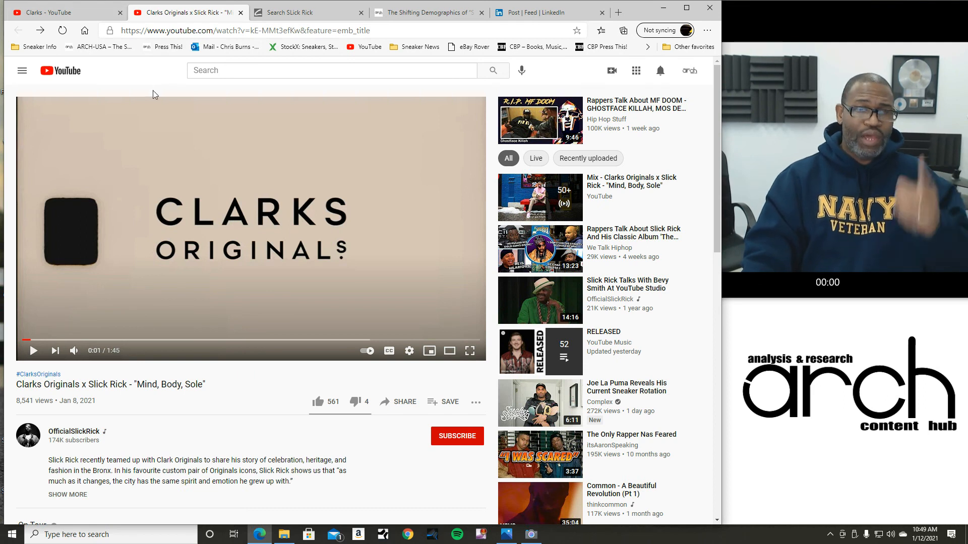
{"action": "mouse_move", "coordinate": [293, 22]}
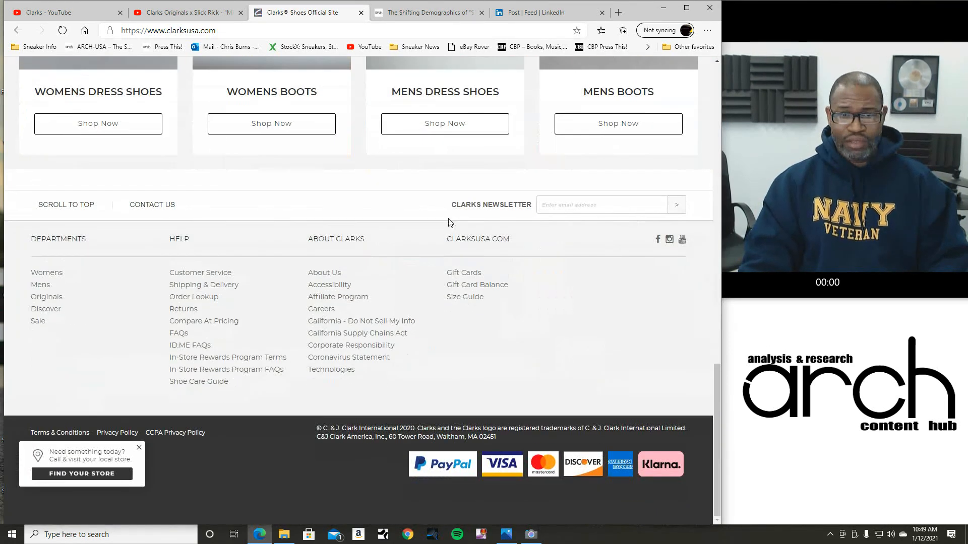
Scroll up the Clarks homepage, then switch to the ARCH-USA sneakerhead culture article.
{"action": "scroll", "scroll_direction": "up", "scroll_amount": 3}
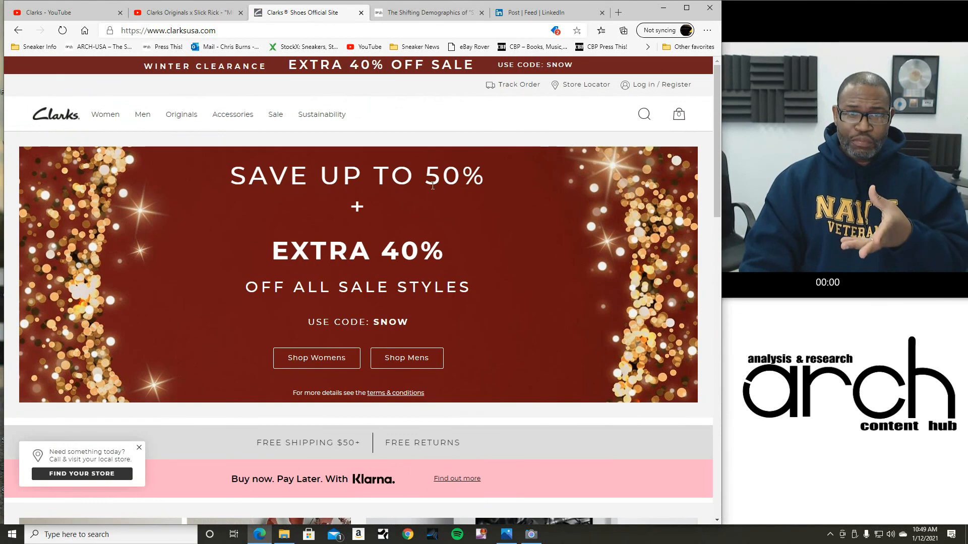
{"action": "left_click", "coordinate": [426, 12]}
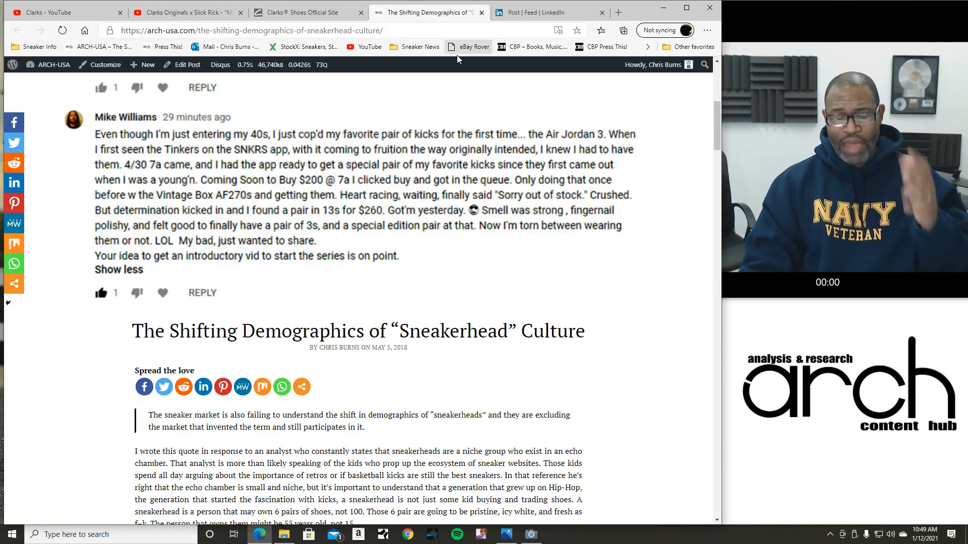